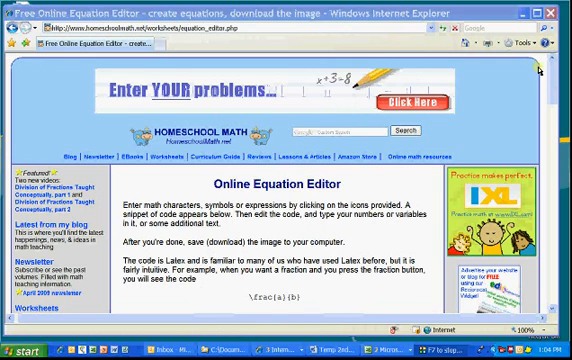
- Scroll down the page until the sitmo equation editor and its symbol toolbar appear
scroll(down, 3)
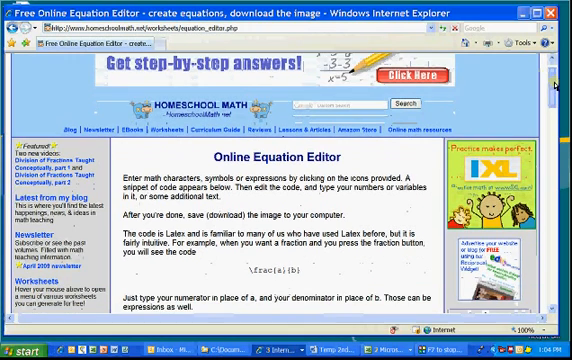
scroll(down, 3)
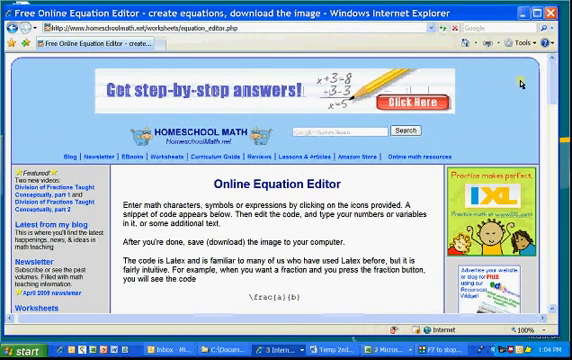
scroll(down, 3)
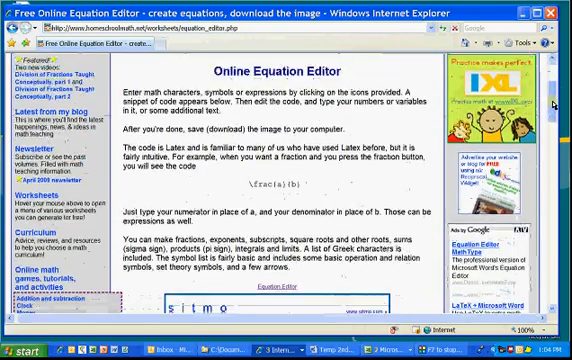
scroll(down, 3)
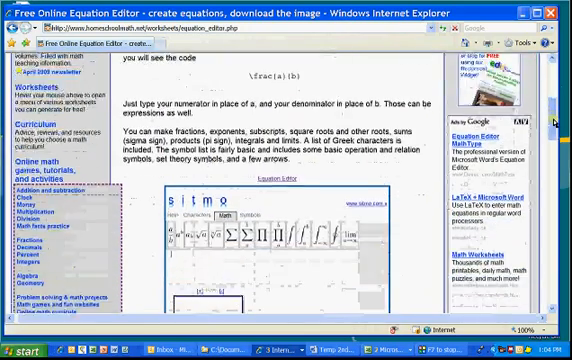
scroll(down, 3)
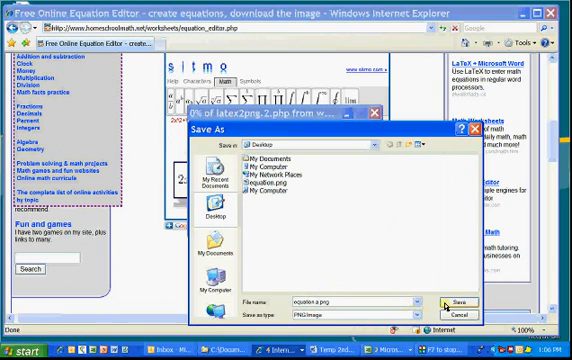
- Save the equation image as 'equation a.png' on the Desktop
click(459, 302)
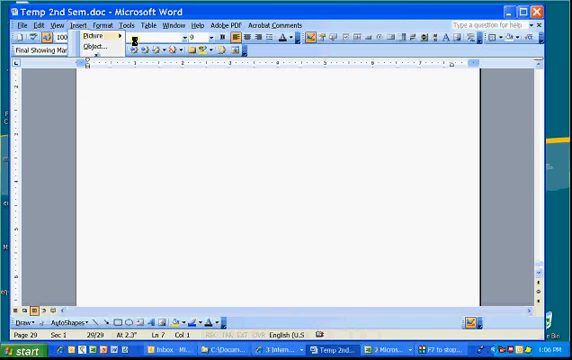
- Insert the picture 'equation a.png' from the Desktop into the Word document
click(103, 36)
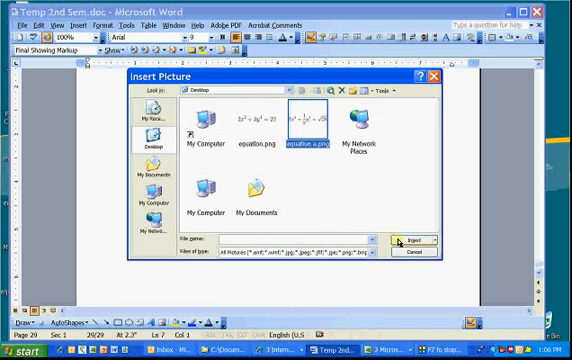
click(404, 242)
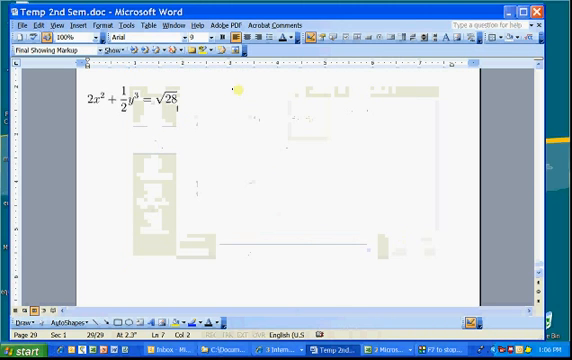